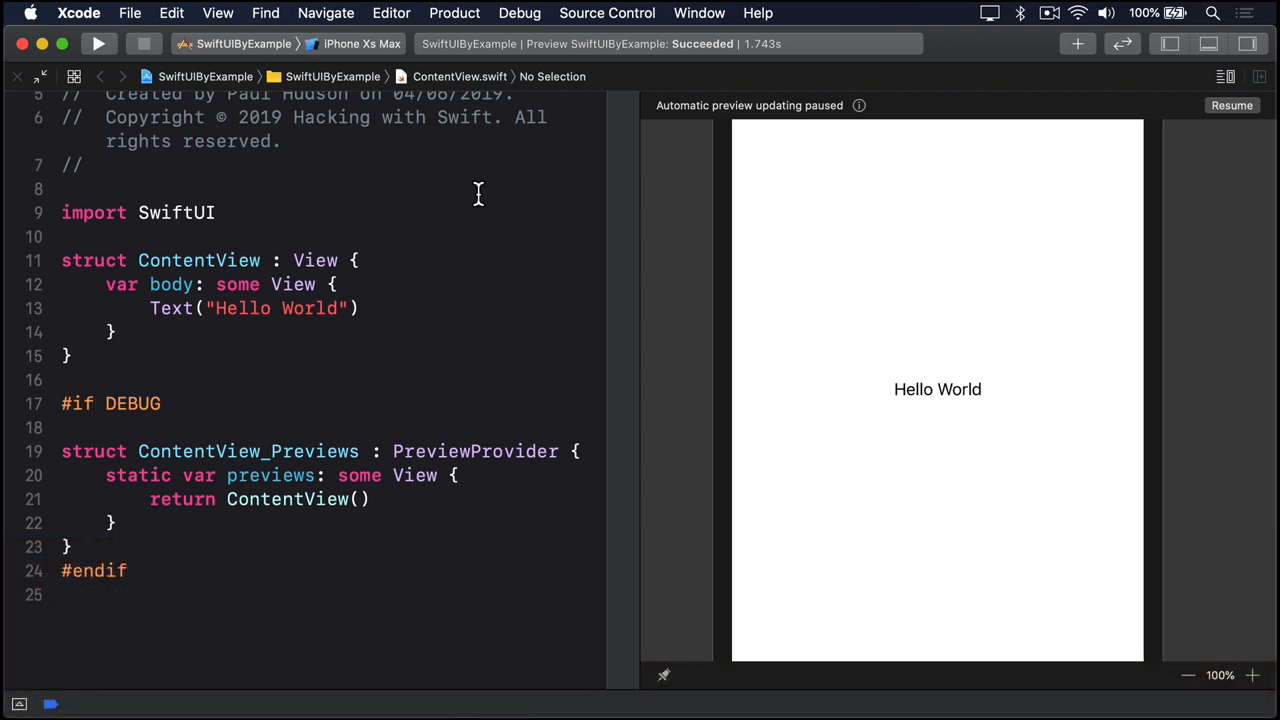
- Swap Text("Hello World") for a Button(action:) with Text("Button title") as its label
{"action": "left_click", "coordinate": [364, 308]}
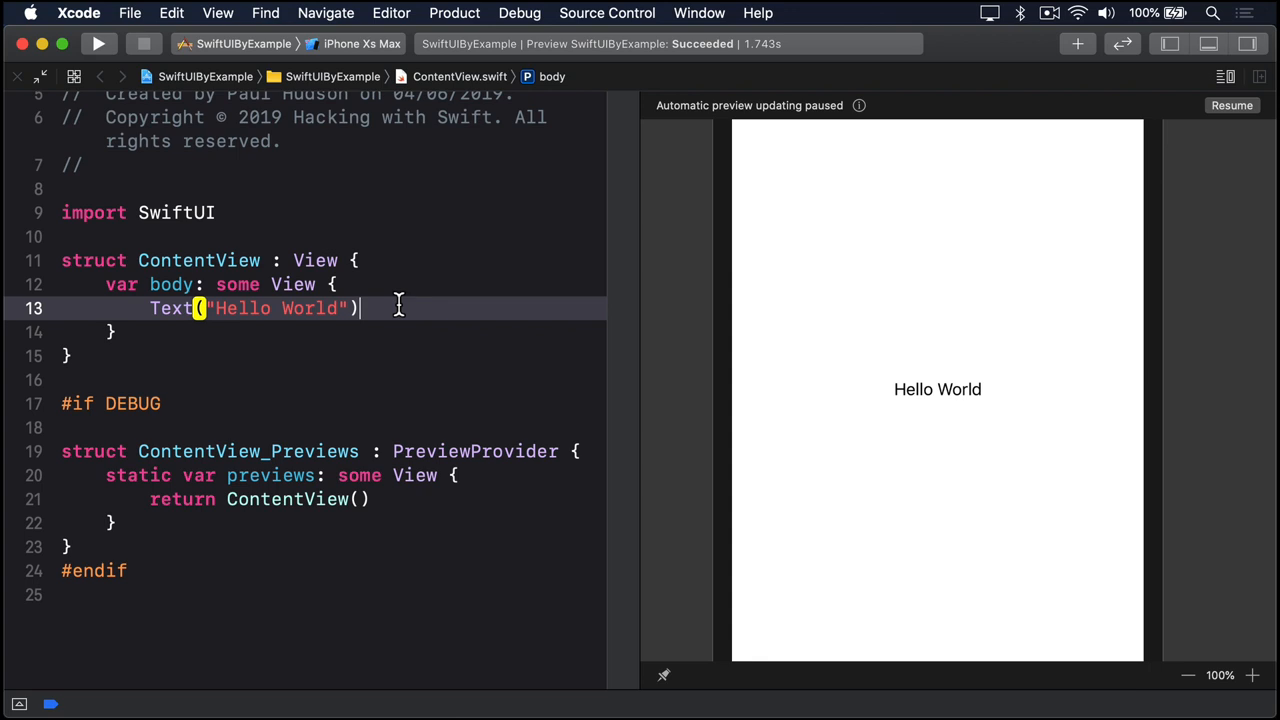
{"action": "type", "text": "Button(action: {"}
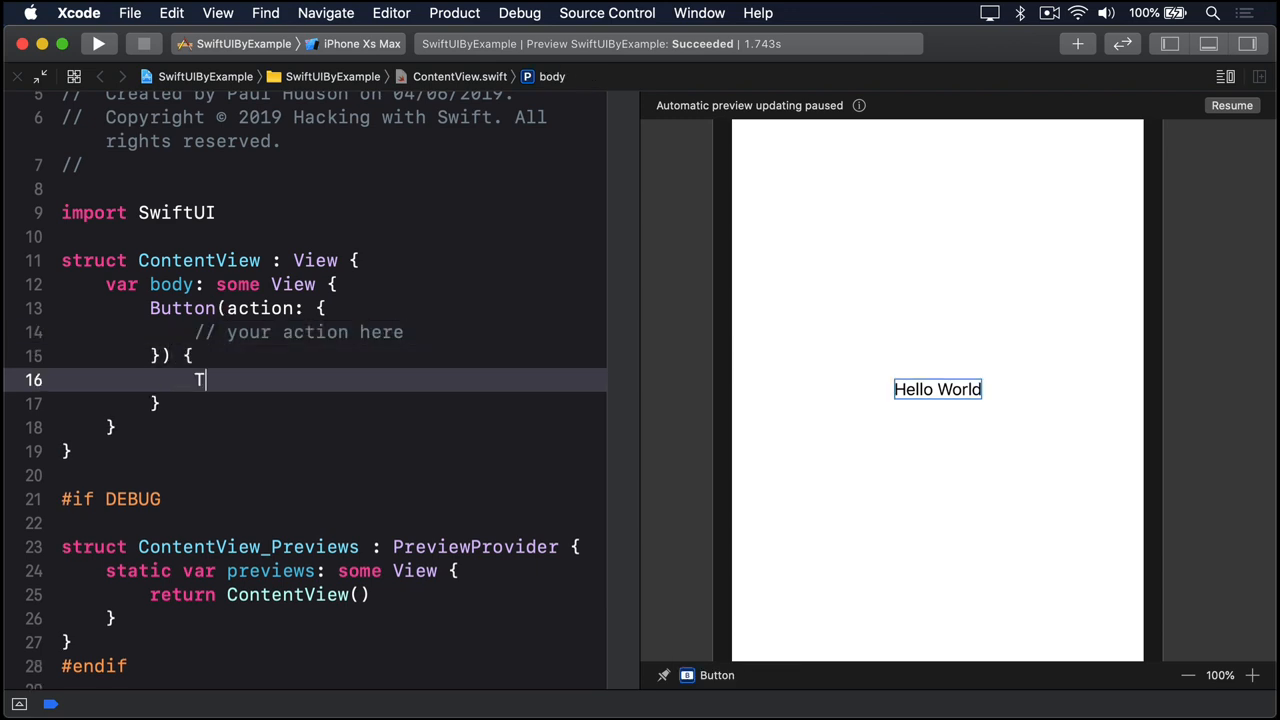
{"action": "type", "text": "ext(\"Button title\")"}
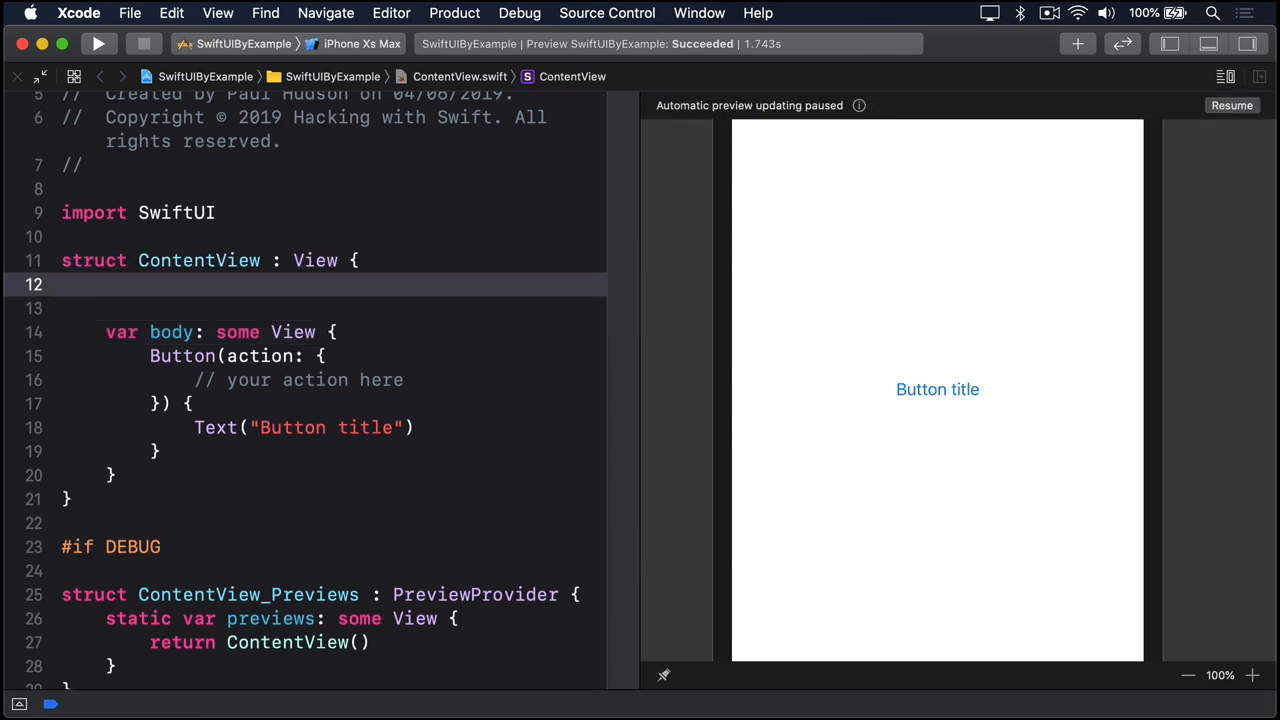
{"action": "type", "text": "@State var showDetails ="}
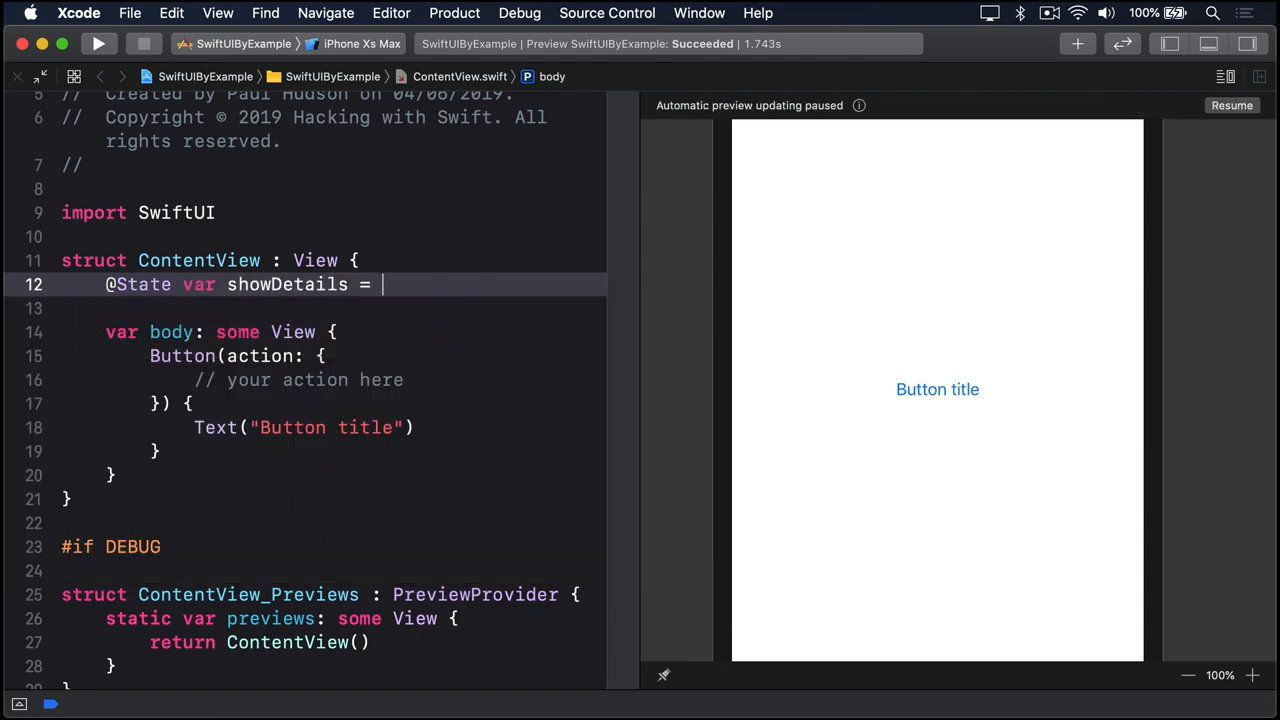
{"action": "type", "text": "false"}
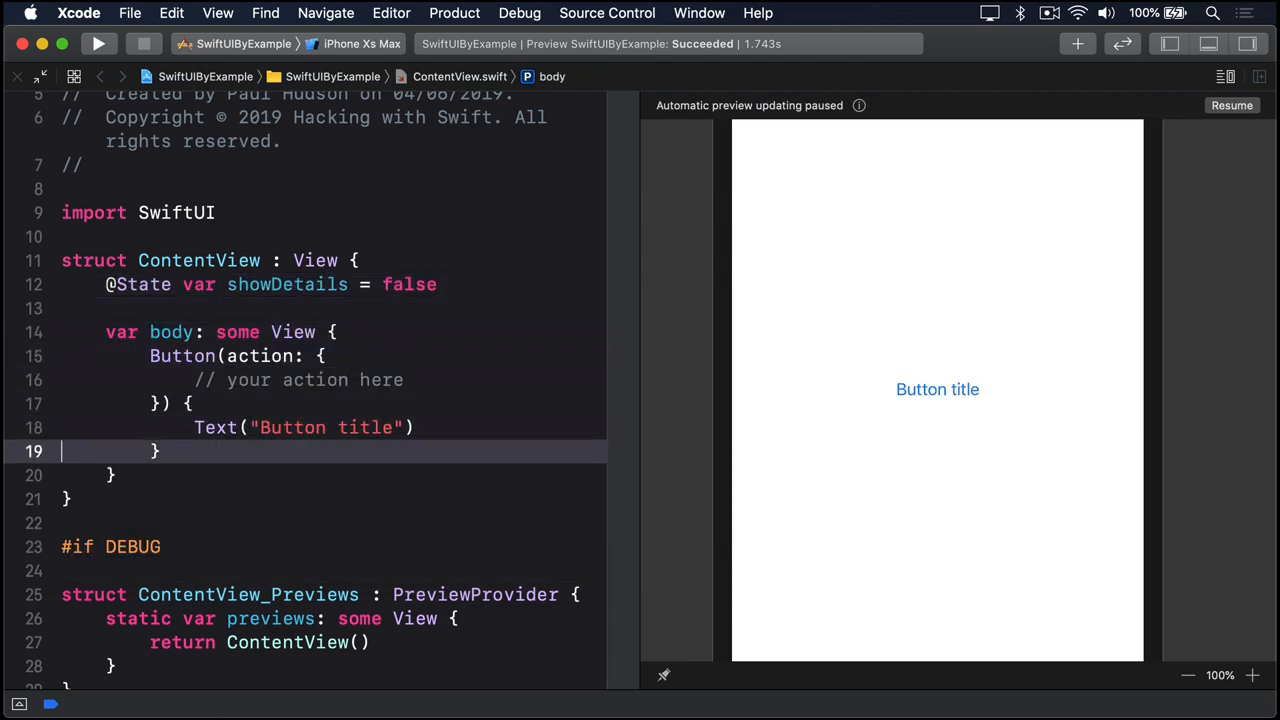
{"action": "type", "text": "VStack {"}
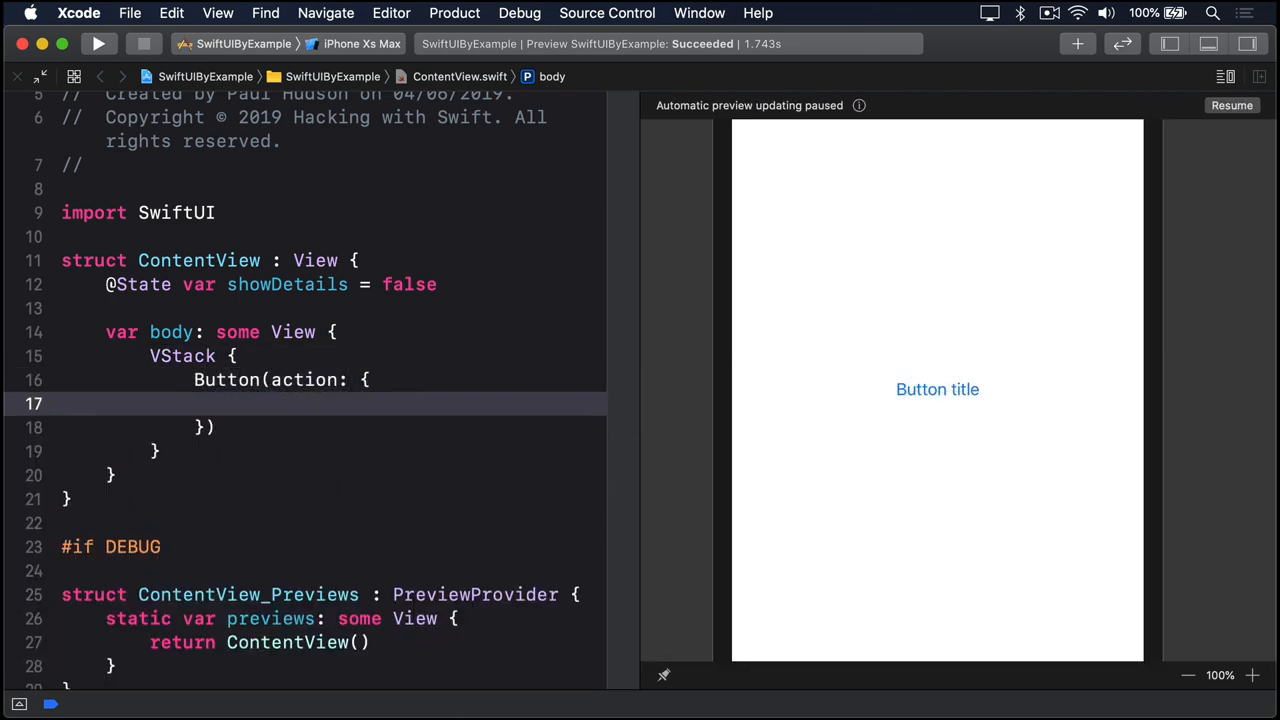
- Make the button call self.showDetails.toggle(), label it "Show details", and start an if showDetails block
{"action": "type", "text": "self.showDetails.toggle("}
{"action": "left_click", "coordinate": [398, 426]}
{"action": "type", "text": " {"}
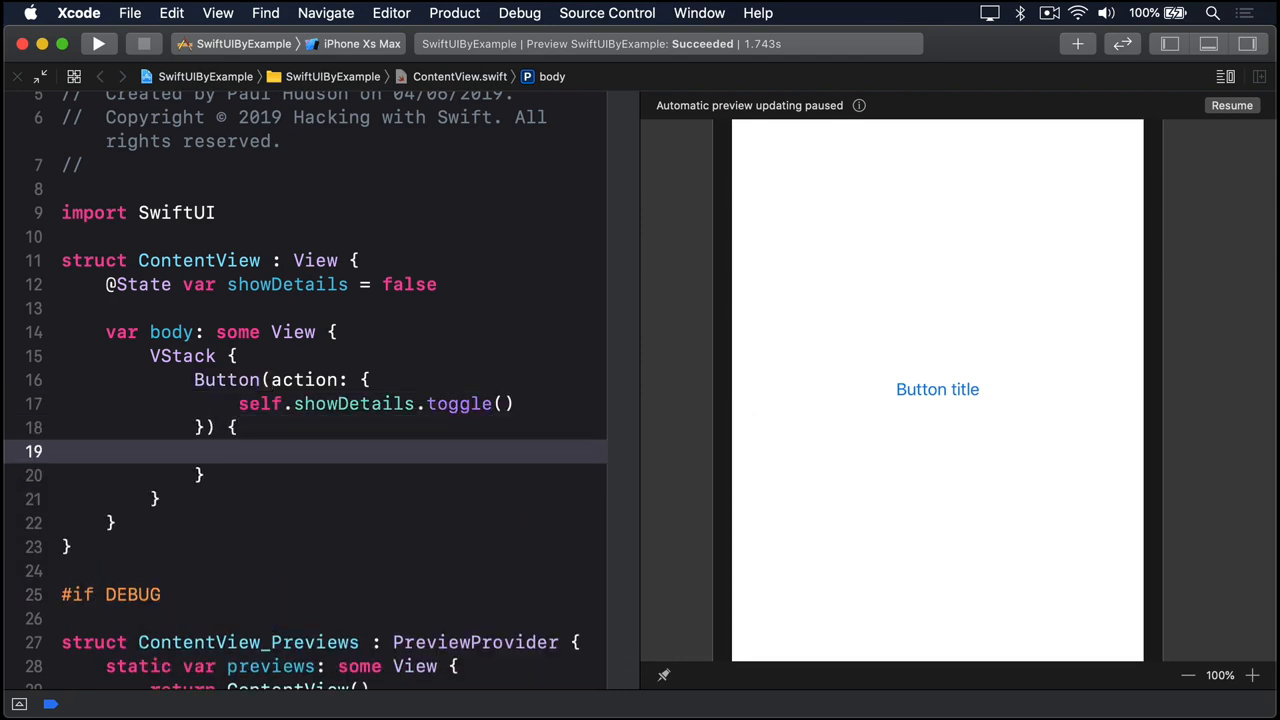
{"action": "type", "text": "Text(\"Show details\")"}
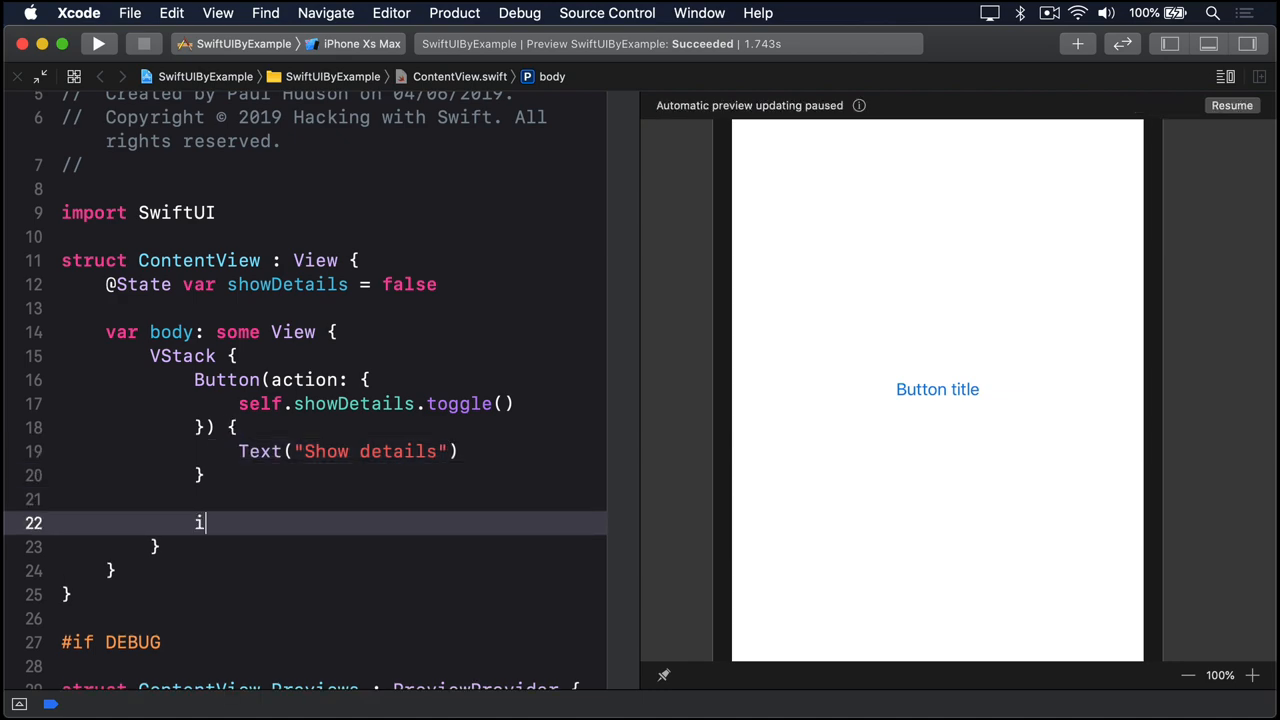
{"action": "type", "text": "f showDetails {"}
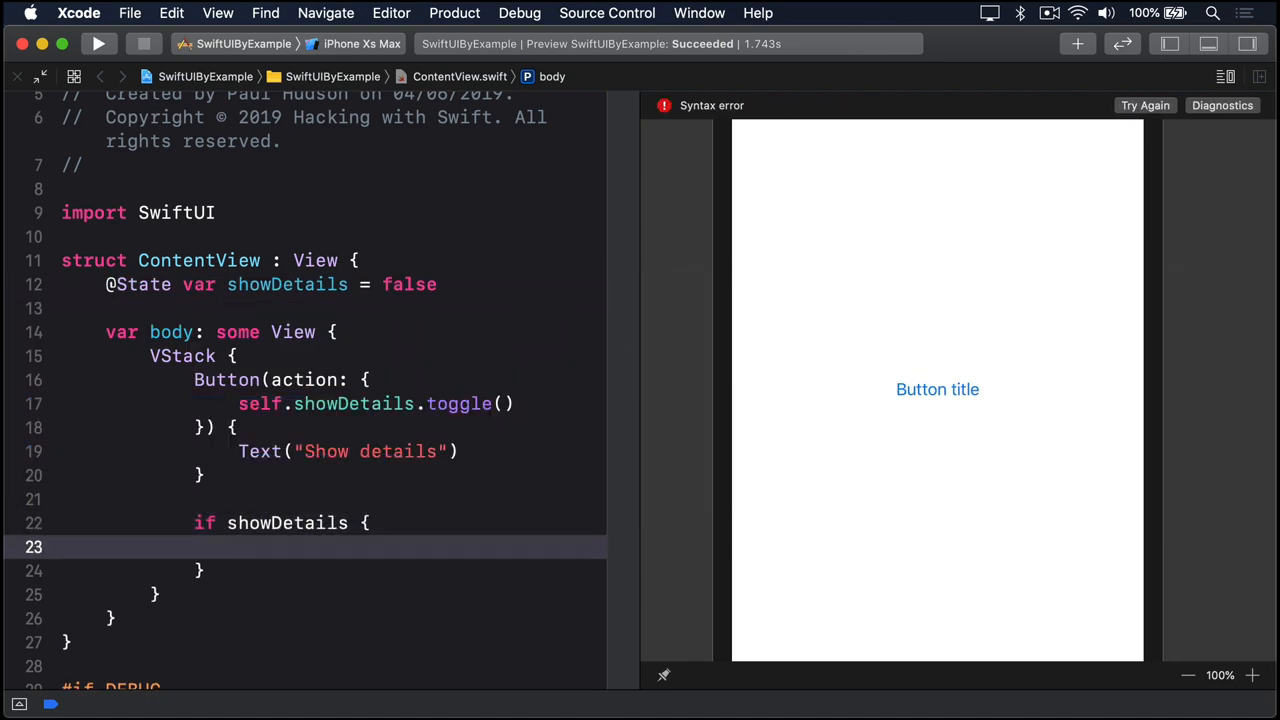
{"action": "type", "text": "Text(\"You should follow me on Twitter"}
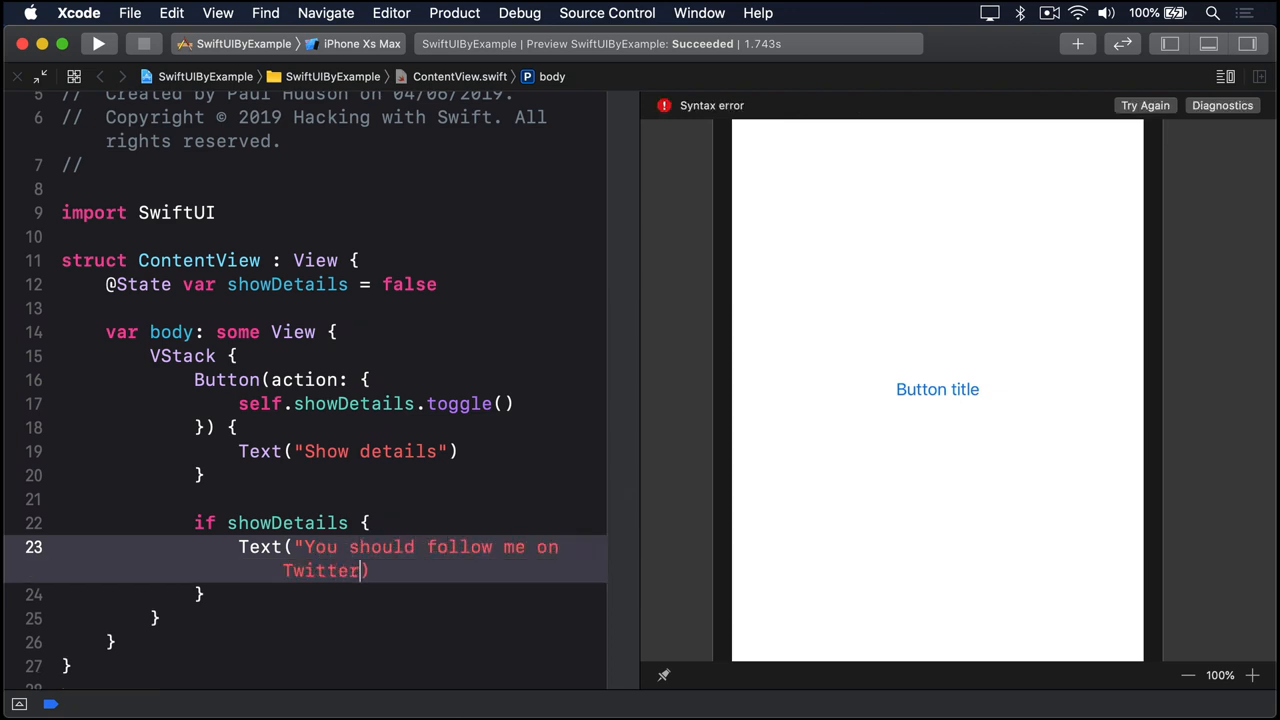
{"action": "type", "text": ": @twostraws"}
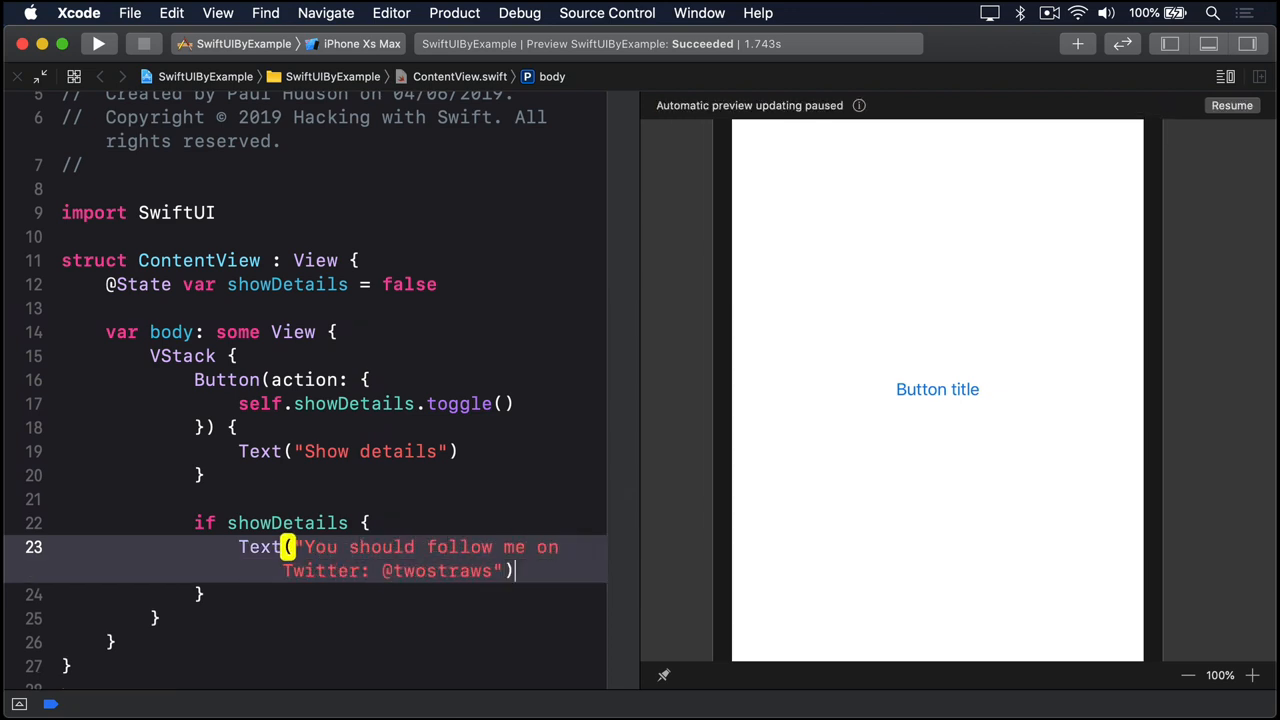
{"action": "type", "text": ".font(.largeTitle"}
{"action": "type", "text": ".lineLimit(nil"}
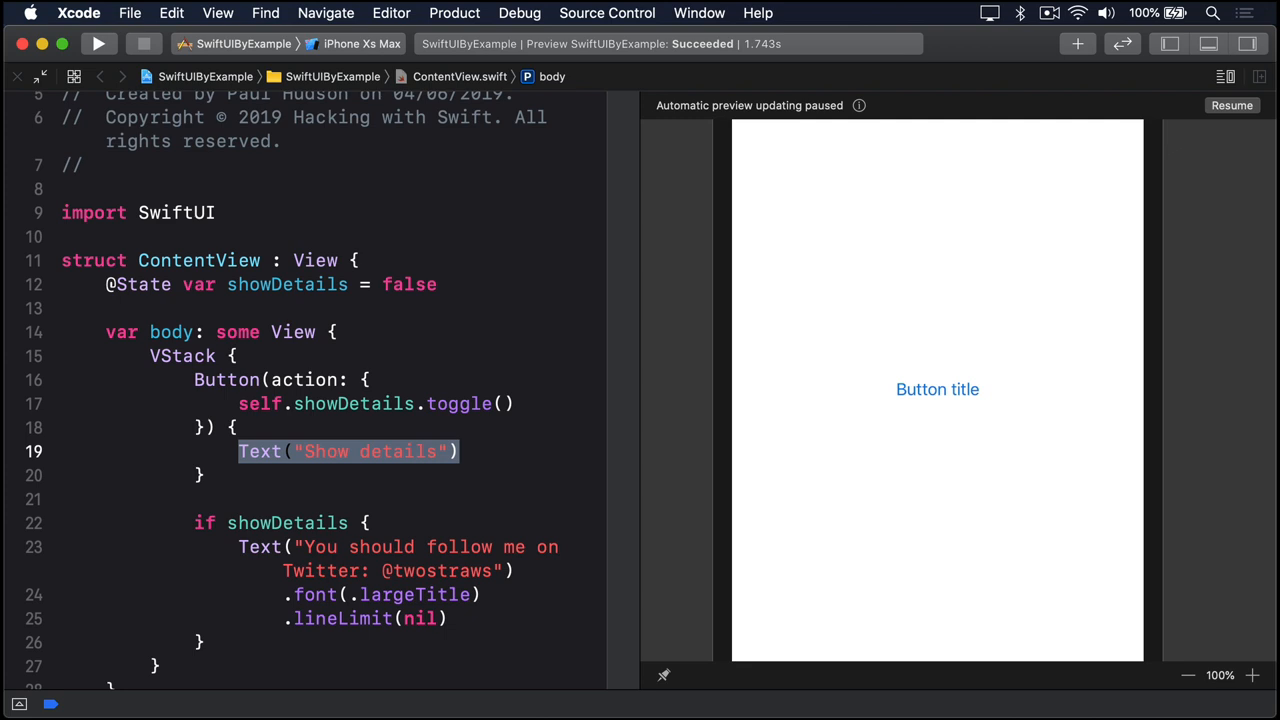
- Use Image("example-image") as the button's label instead of the Show details text
{"action": "type", "text": "Image(\"example\")"}
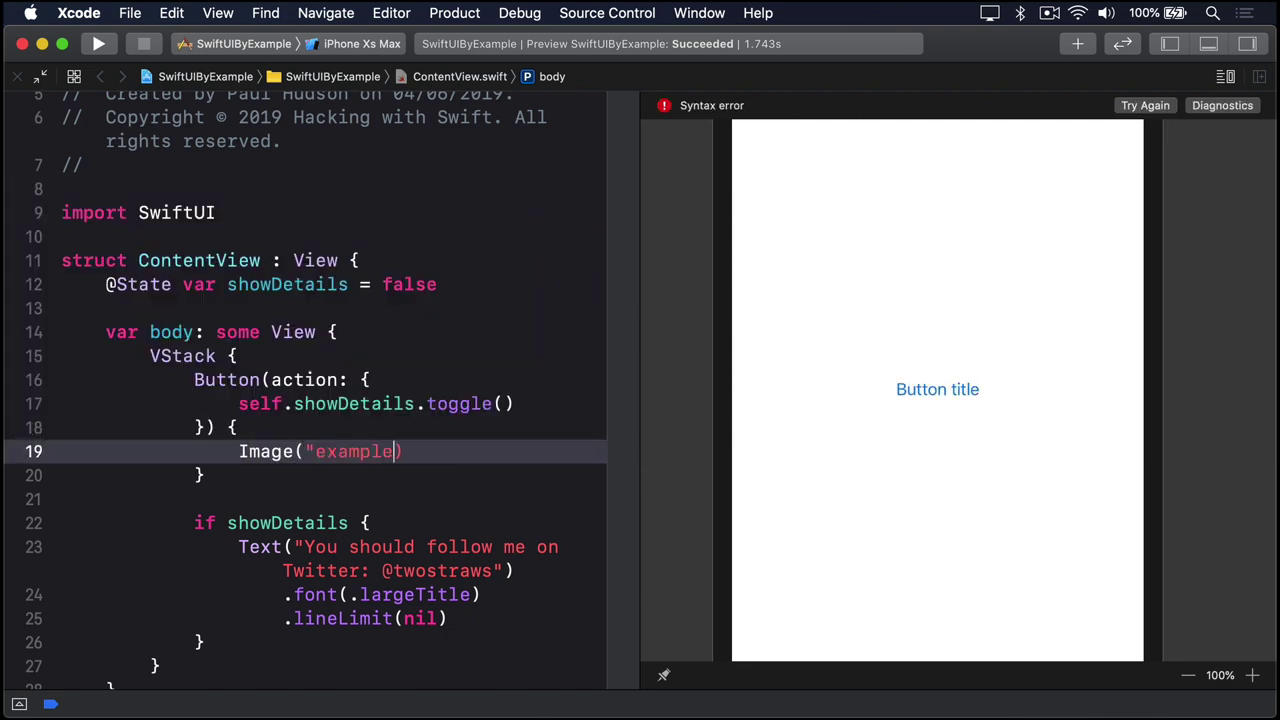
{"action": "type", "text": "-image"}
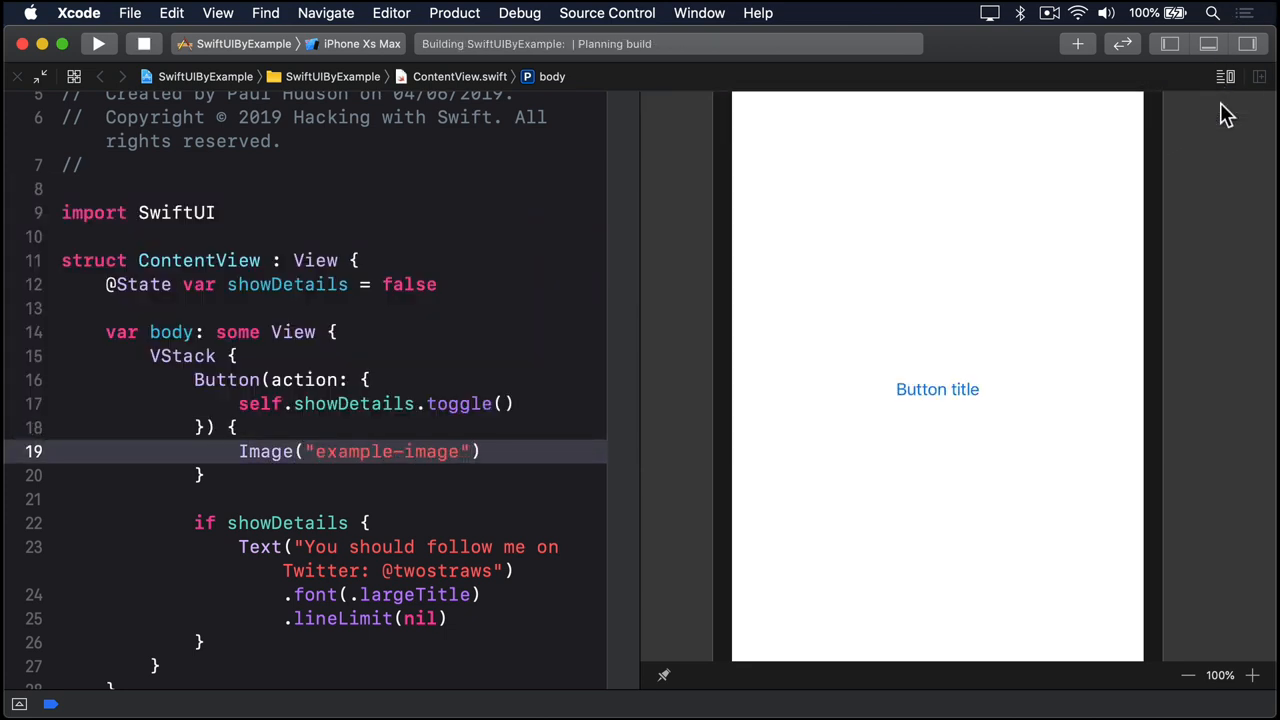